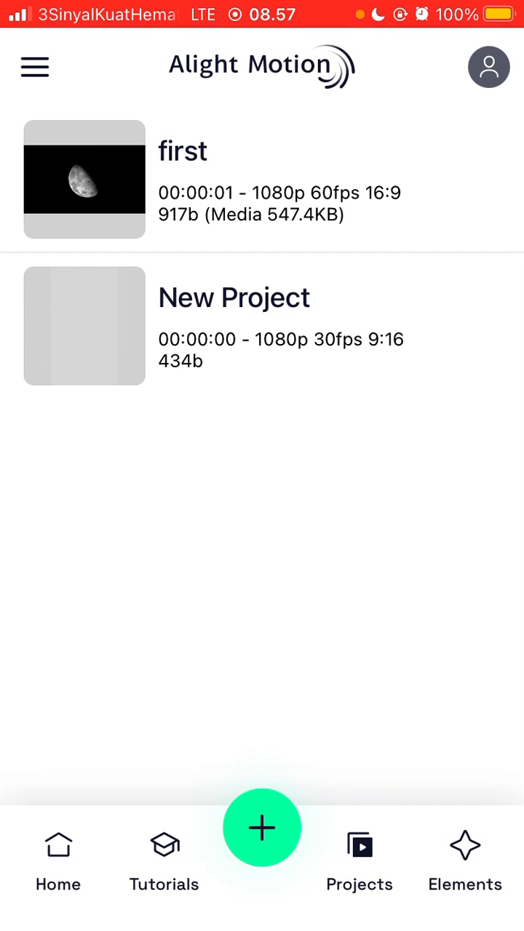
- Open the 'first' project from the Projects screen
click(84, 180)
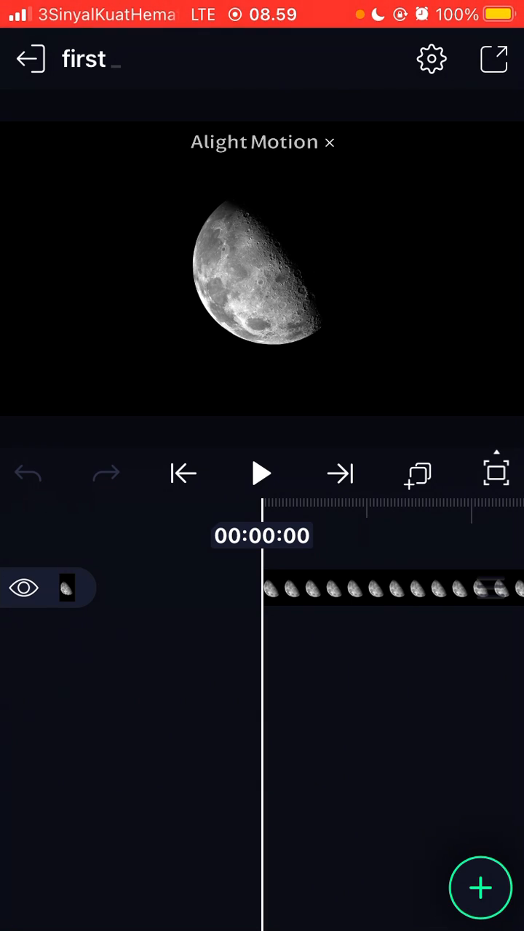
- Add a new layer by importing the full-moon image from Media beside the half moon
click(480, 888)
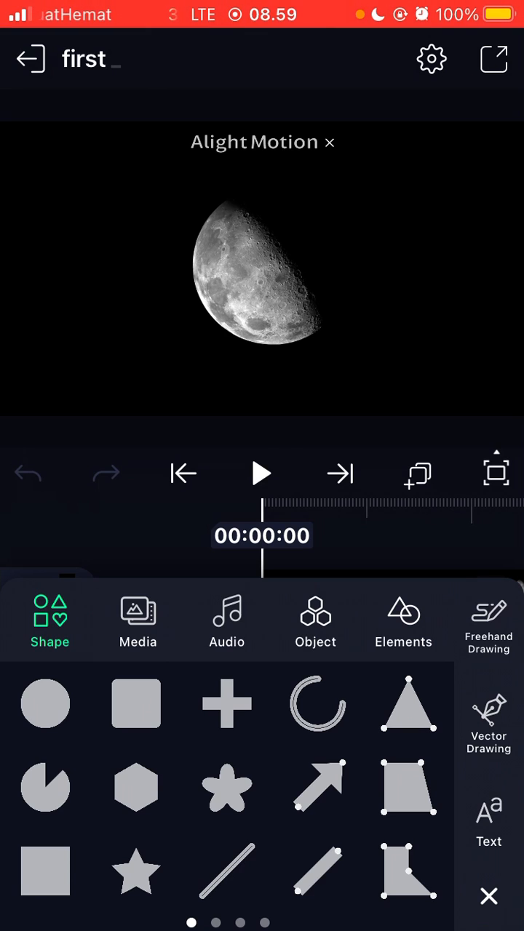
scroll(left, 3)
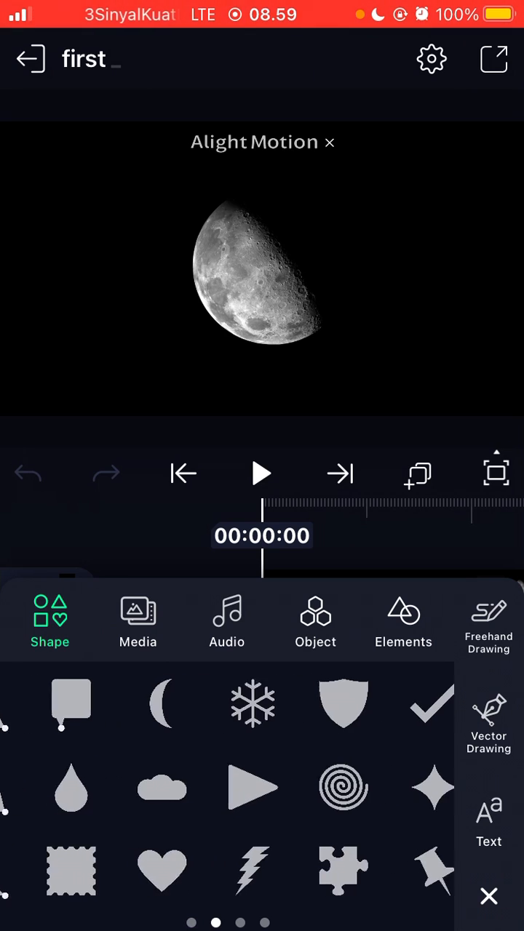
scroll(left, 3)
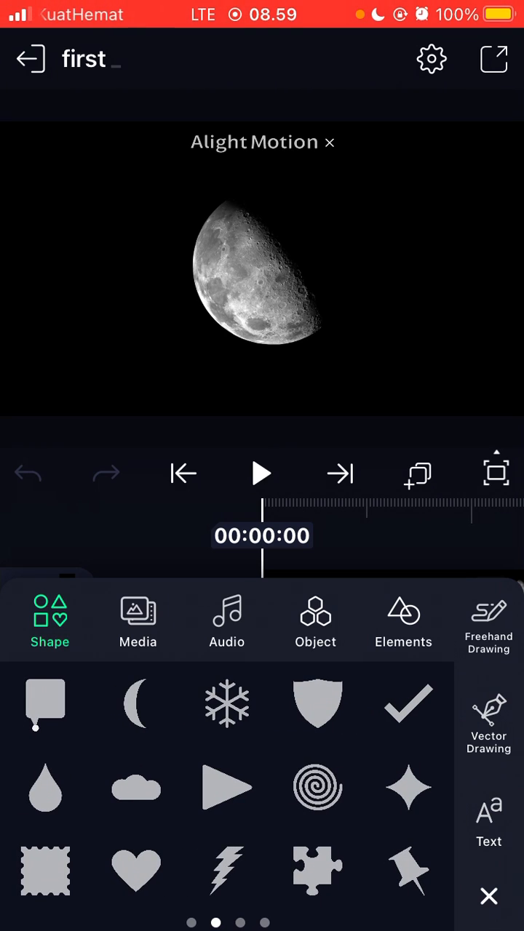
click(138, 619)
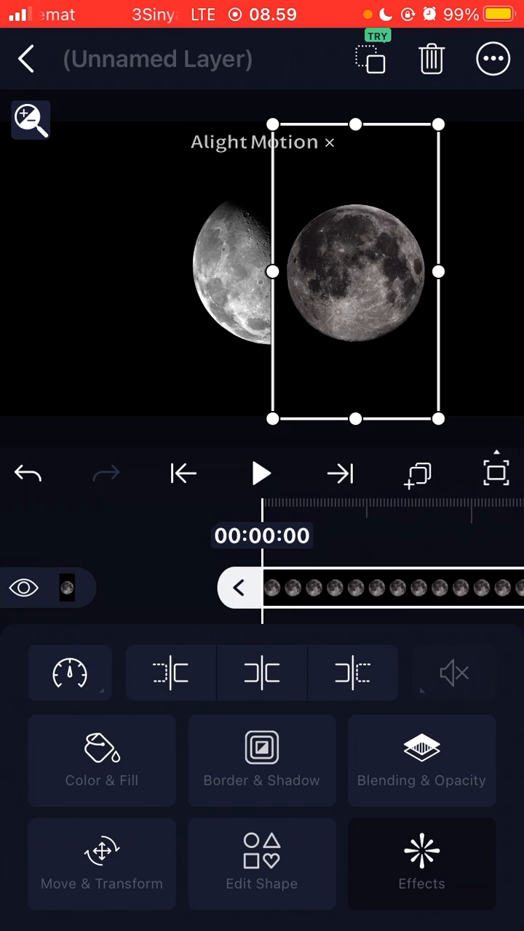
- Open Effects for the full-moon layer and start adding an effect
click(421, 863)
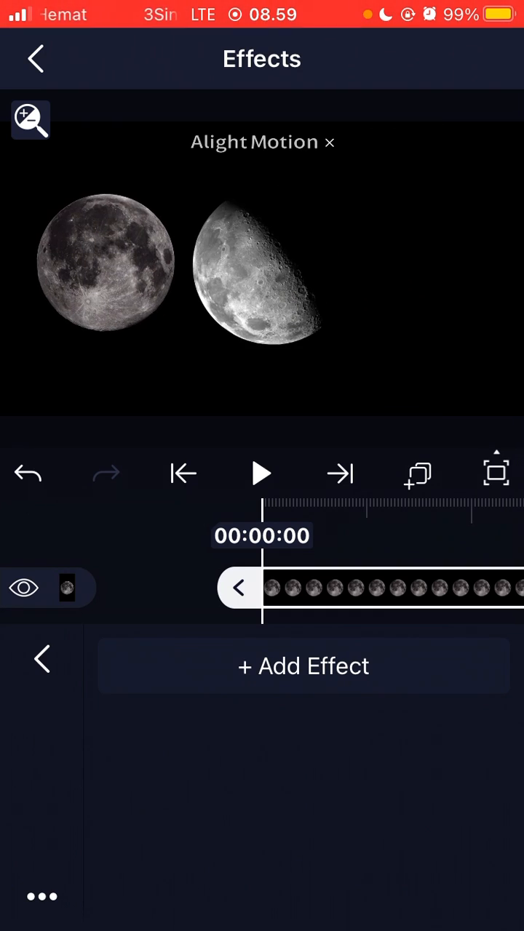
click(101, 262)
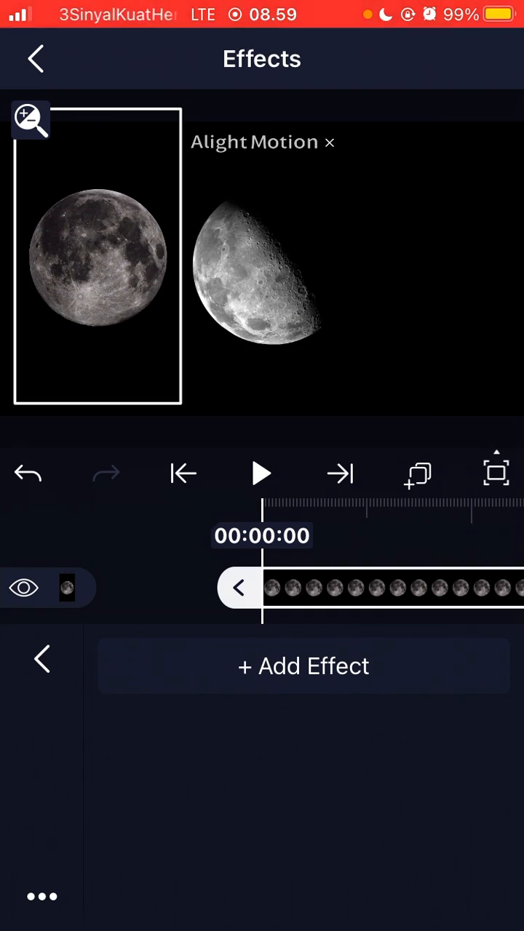
click(302, 666)
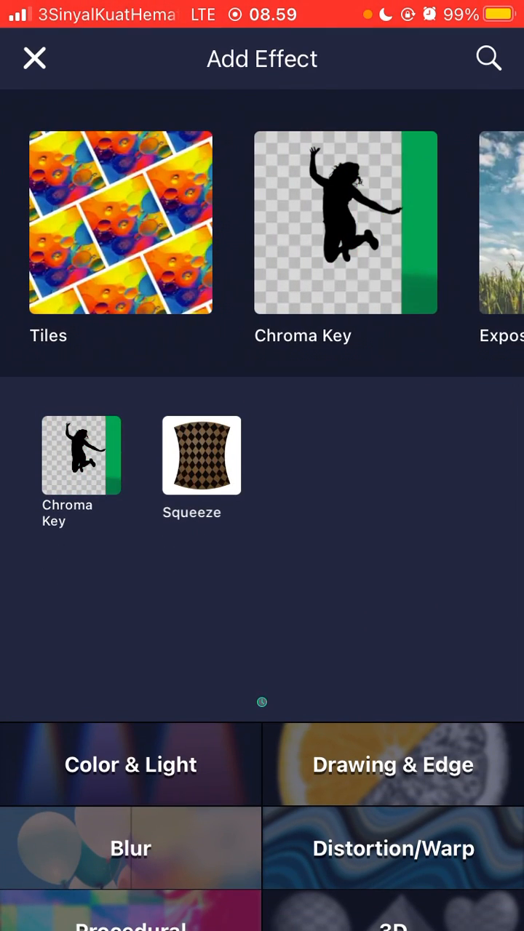
- Browse the Color & Light effects, then exit the effect browser without adding any
scroll(left, 3)
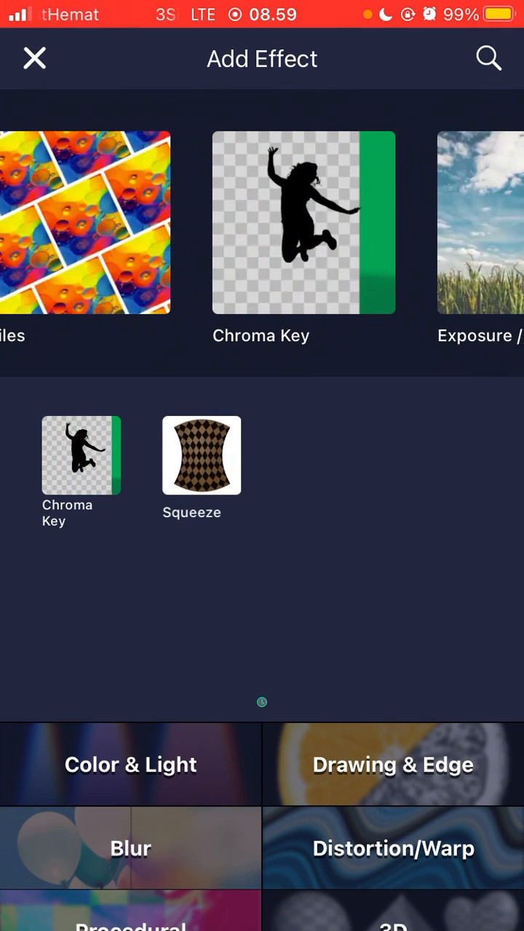
scroll(left, 3)
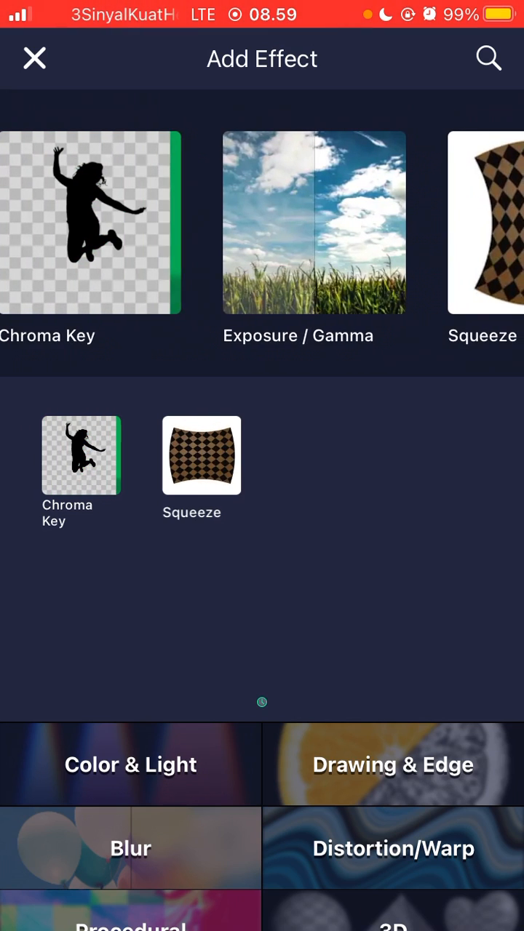
scroll(up, 3)
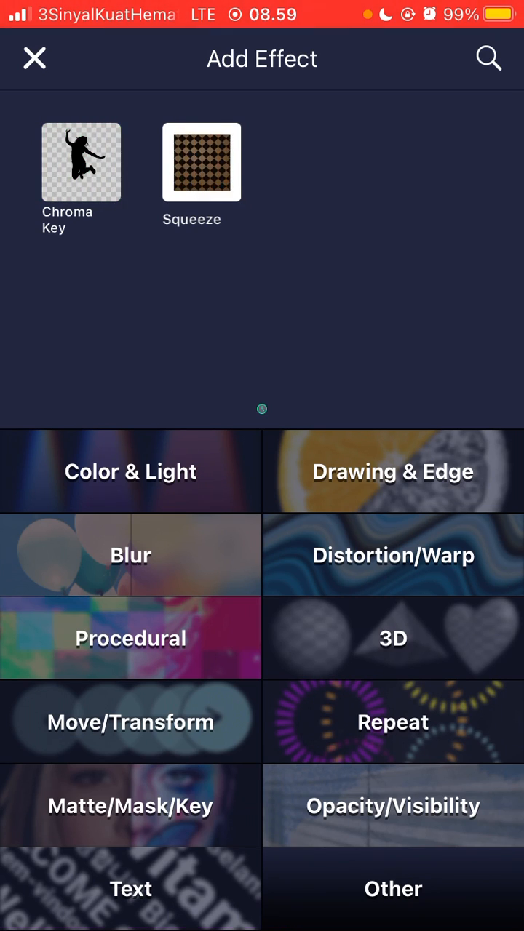
click(131, 471)
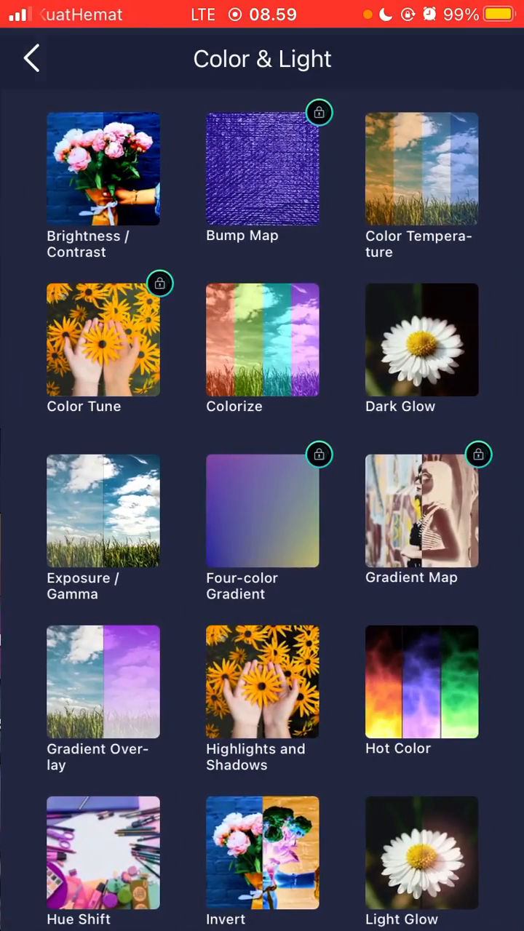
click(31, 59)
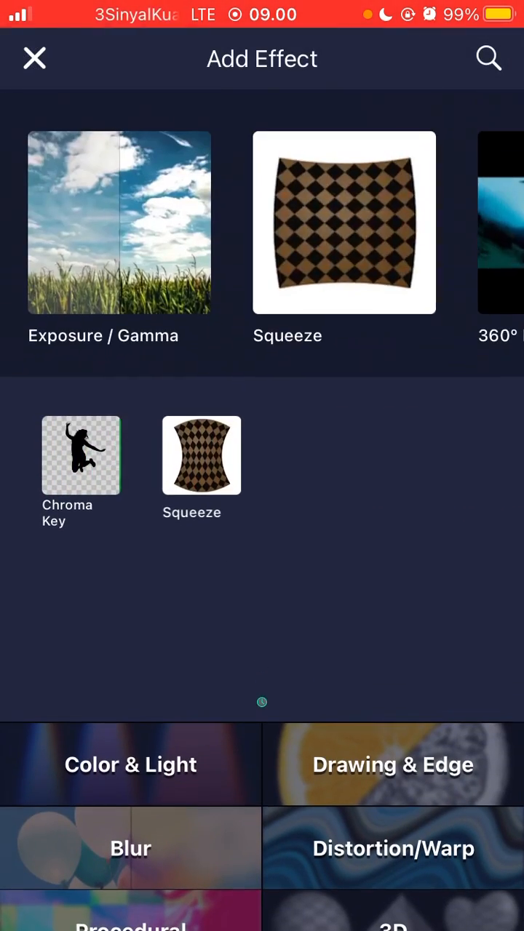
scroll(left, 3)
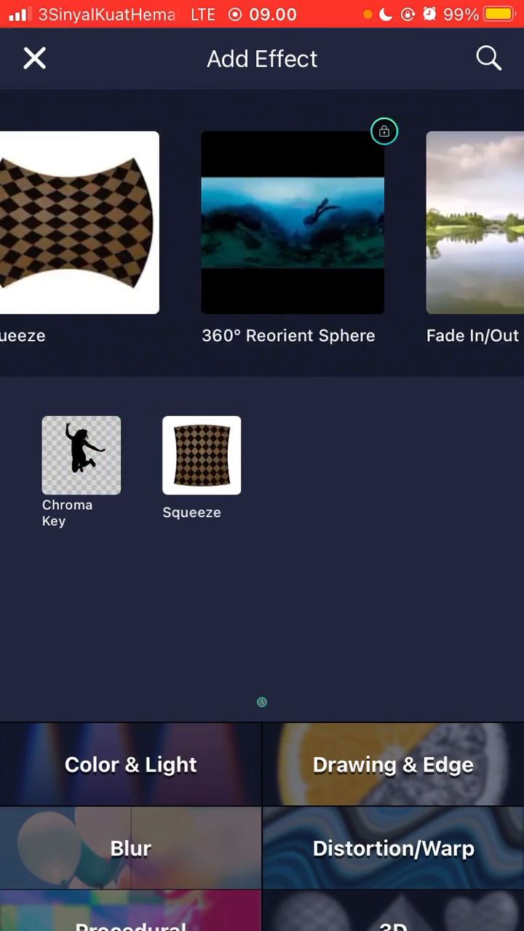
click(34, 58)
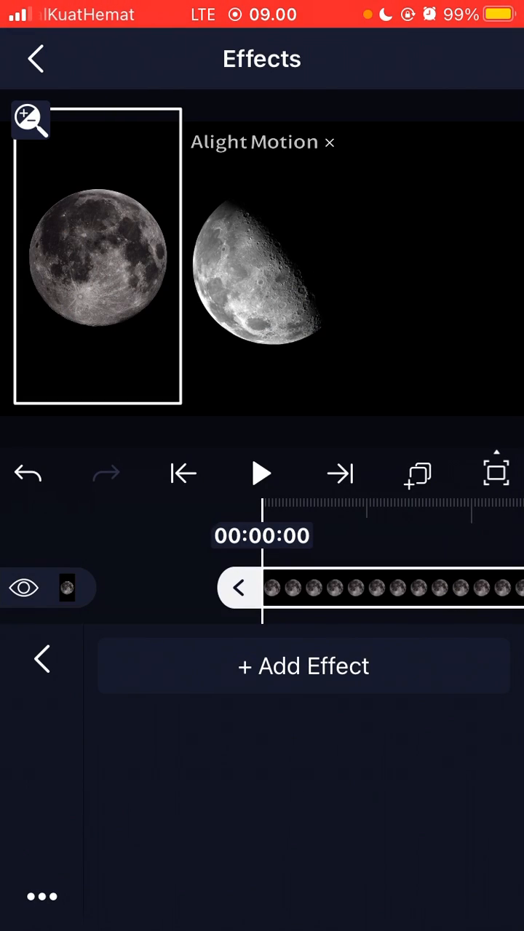
- Exit Effects, select the half-moon layer and open its Blending & Opacity settings
click(35, 58)
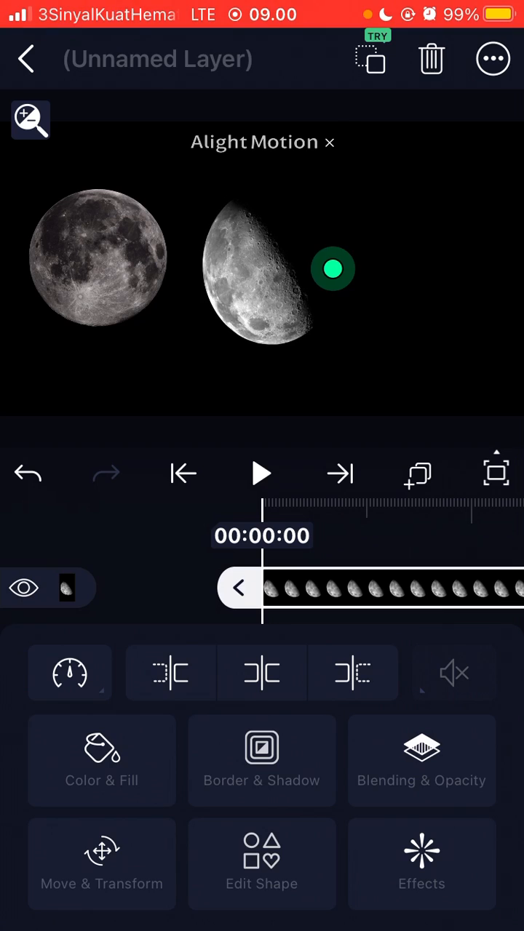
click(260, 276)
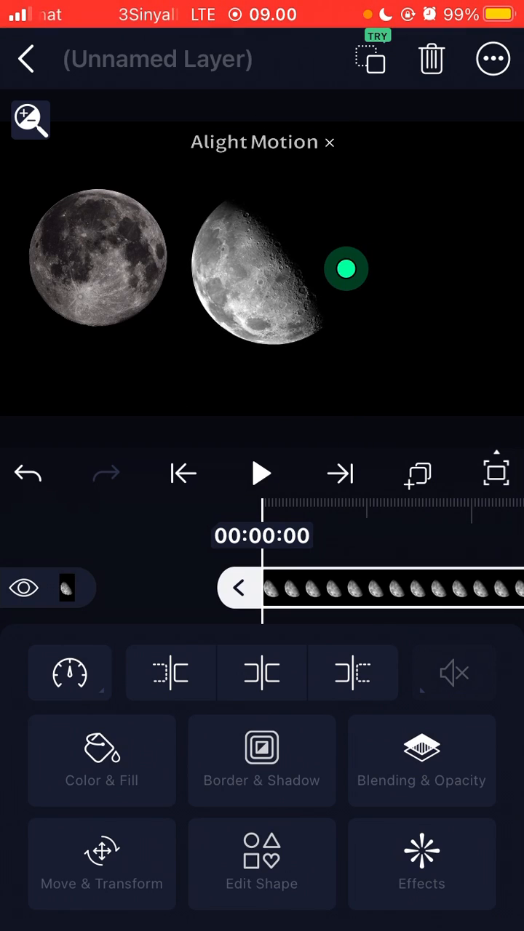
click(262, 276)
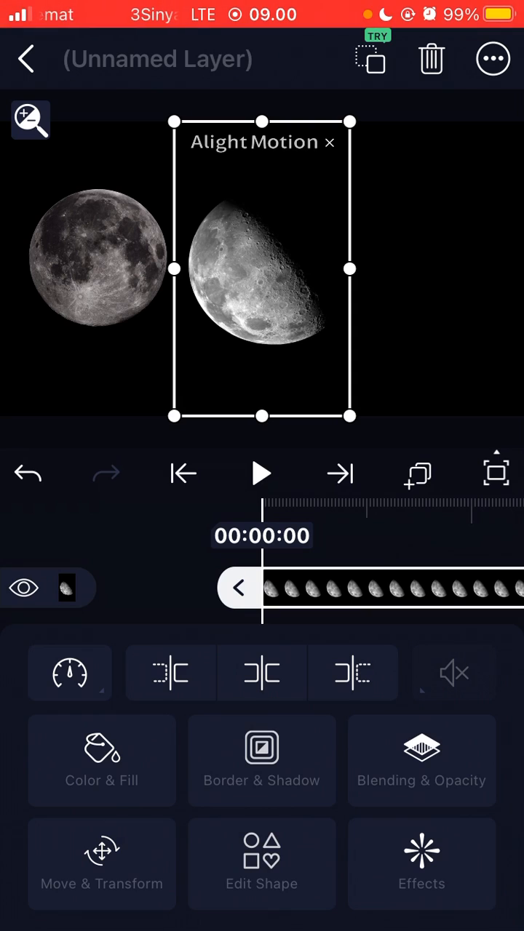
click(421, 760)
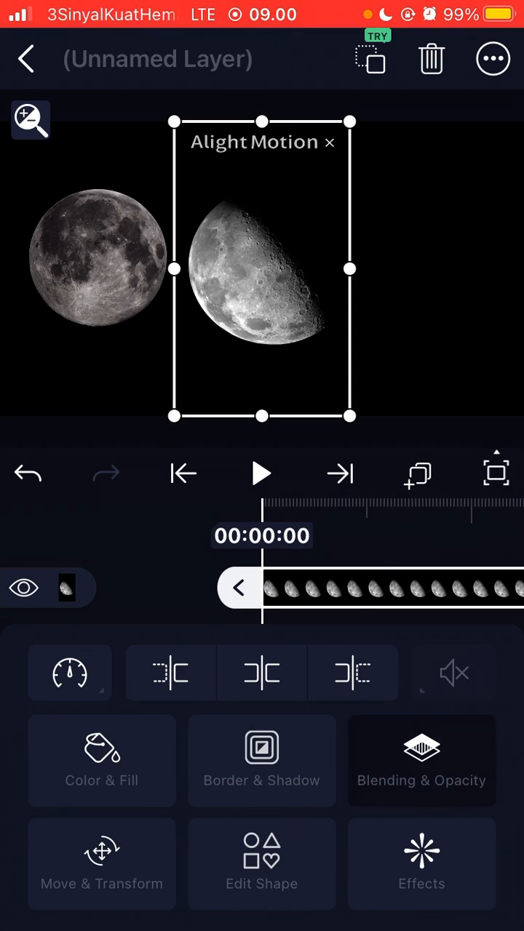
- Set the full-moon layer's blending mode to Screen after trying darken and Lighter Color
click(421, 761)
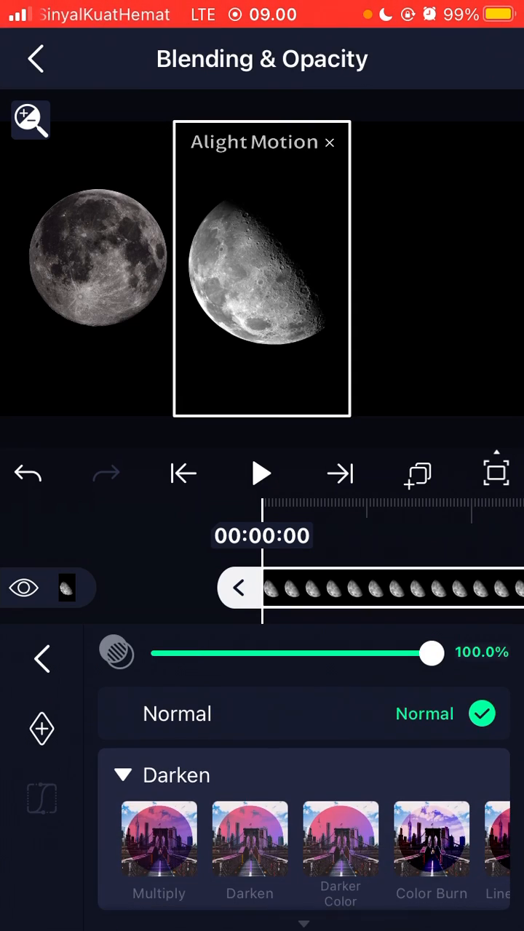
click(34, 58)
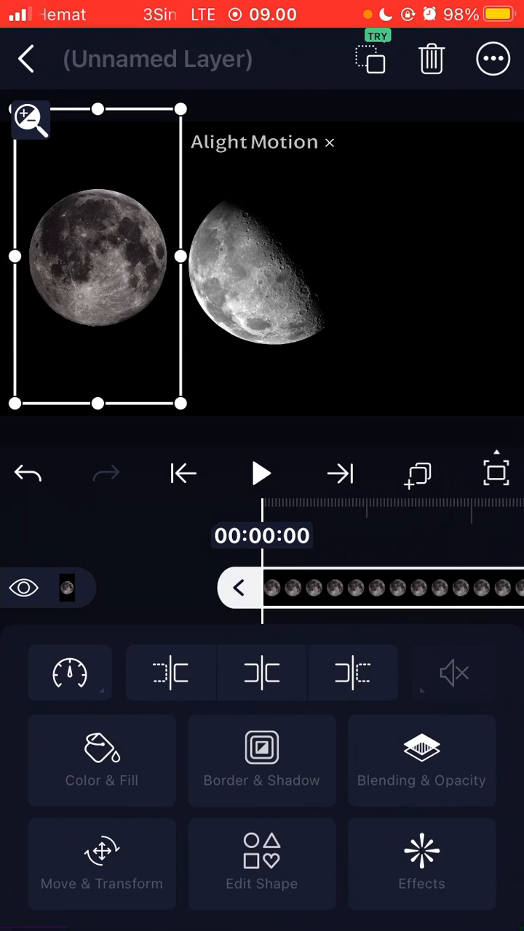
click(421, 761)
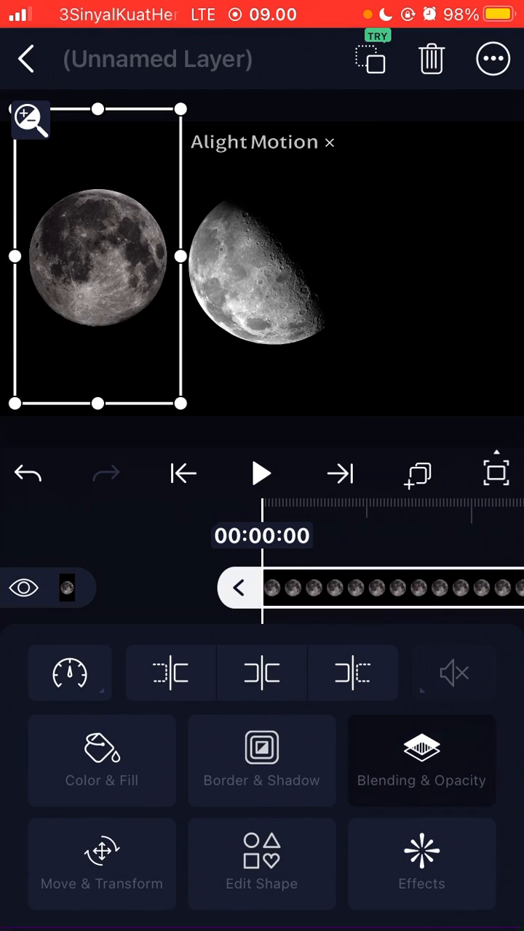
click(421, 760)
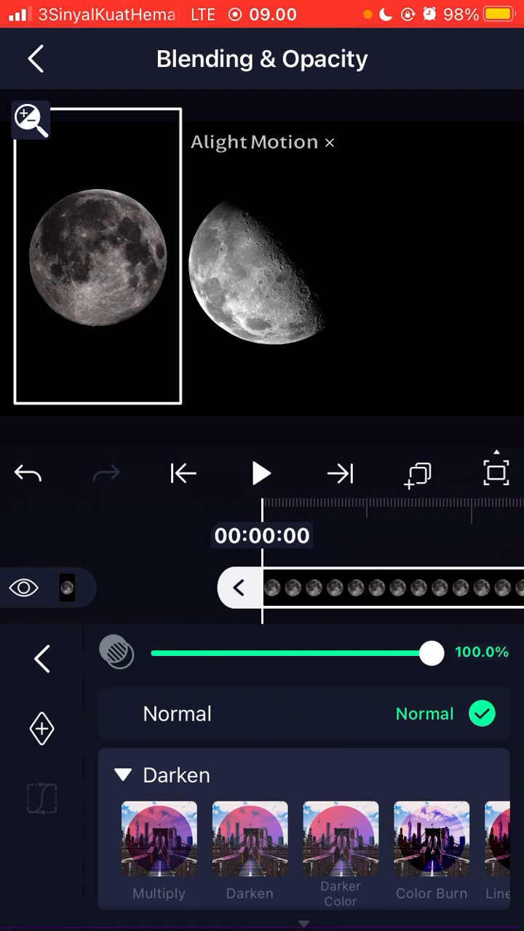
click(340, 838)
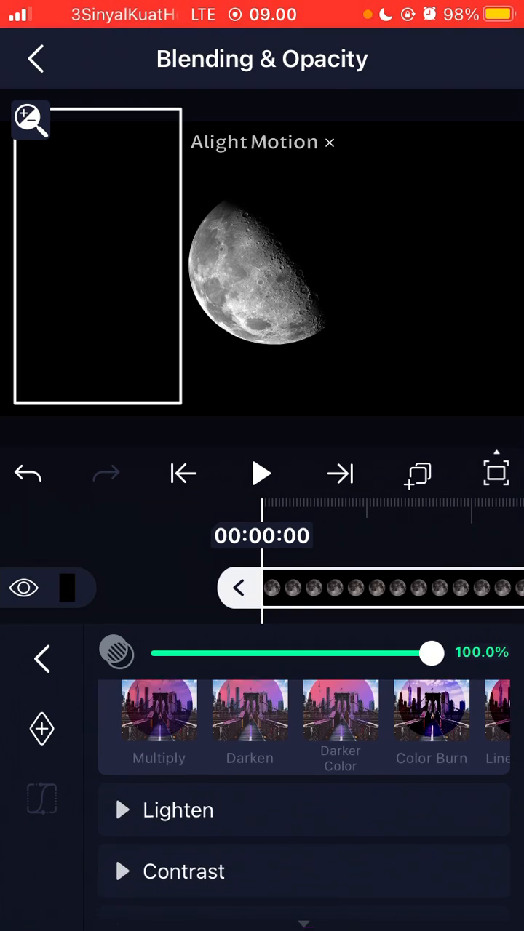
click(177, 810)
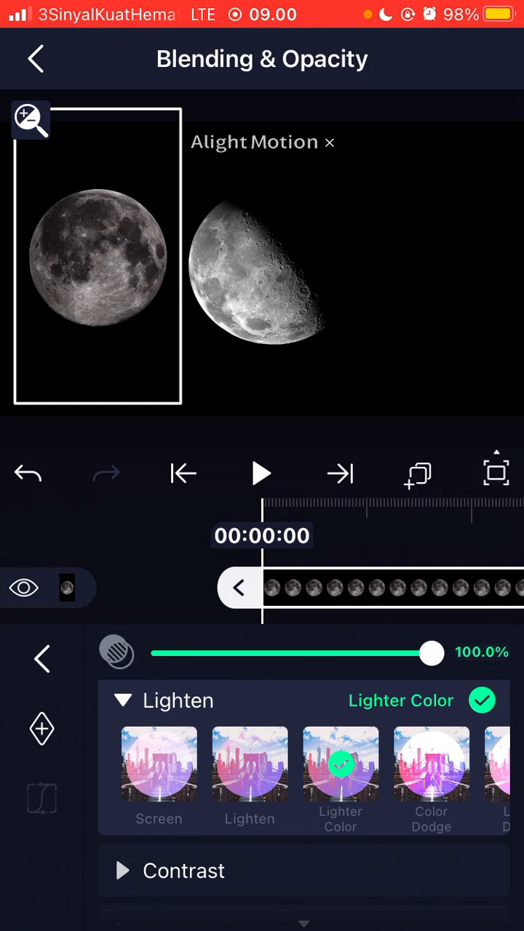
click(159, 762)
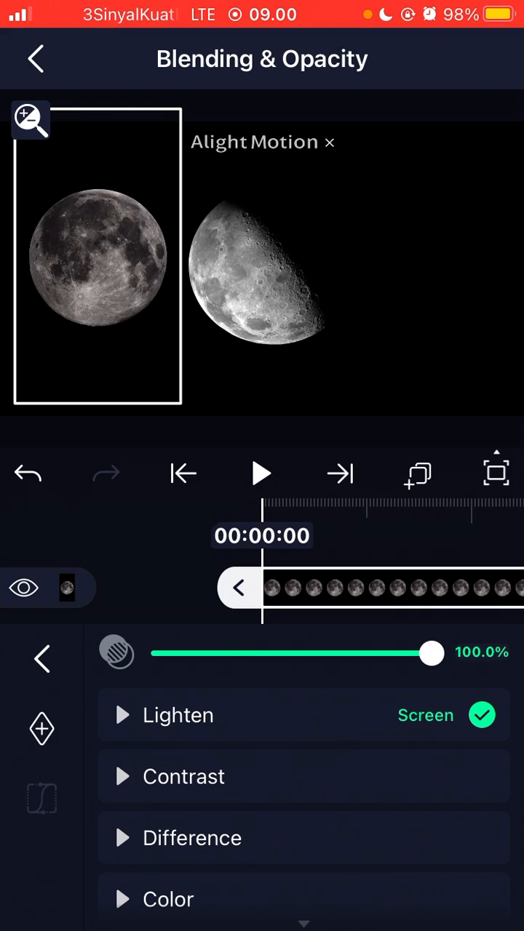
- Shrink the full-moon image and return to the two-layer timeline
click(42, 659)
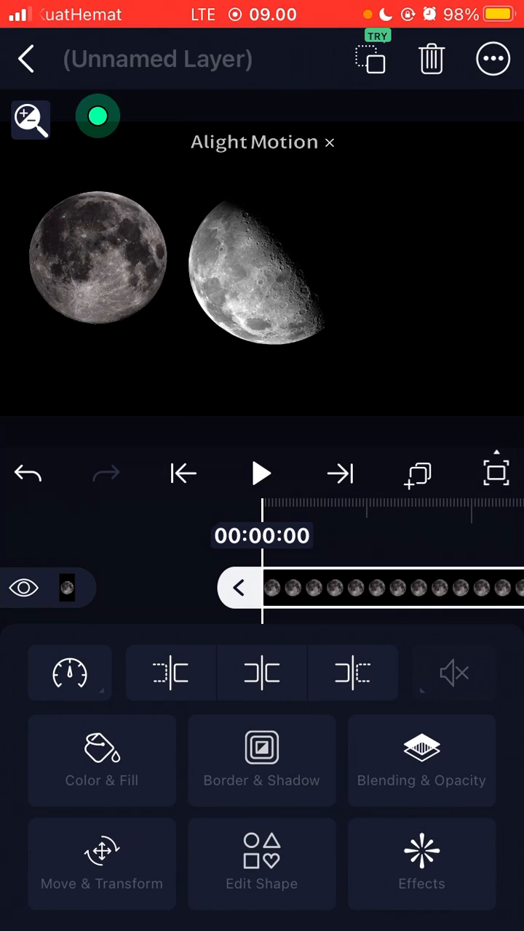
click(99, 258)
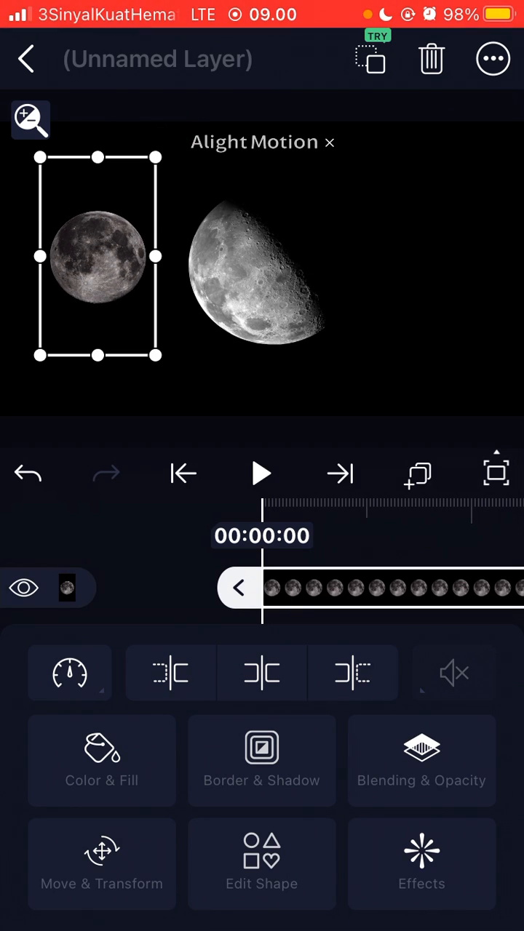
click(27, 59)
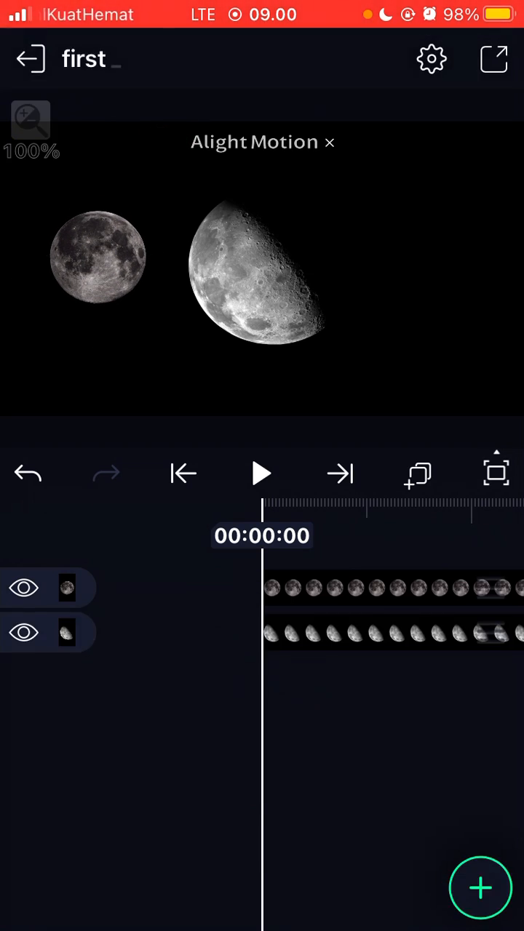